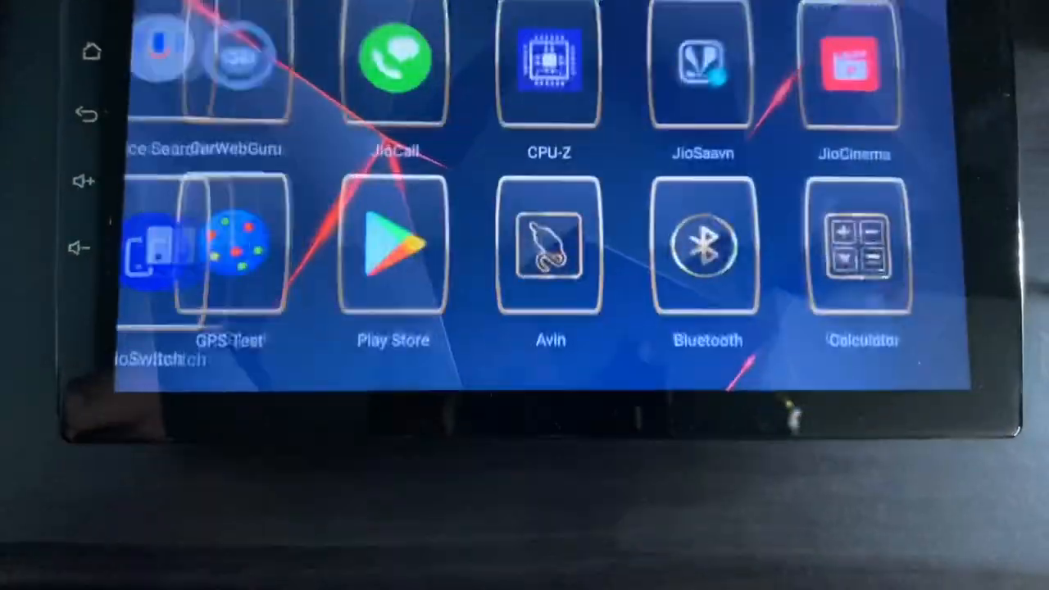
Launch CPU-Z from the app grid onto its SoC view of the quad-core ARM Cortex-A7
left_click(547, 66)
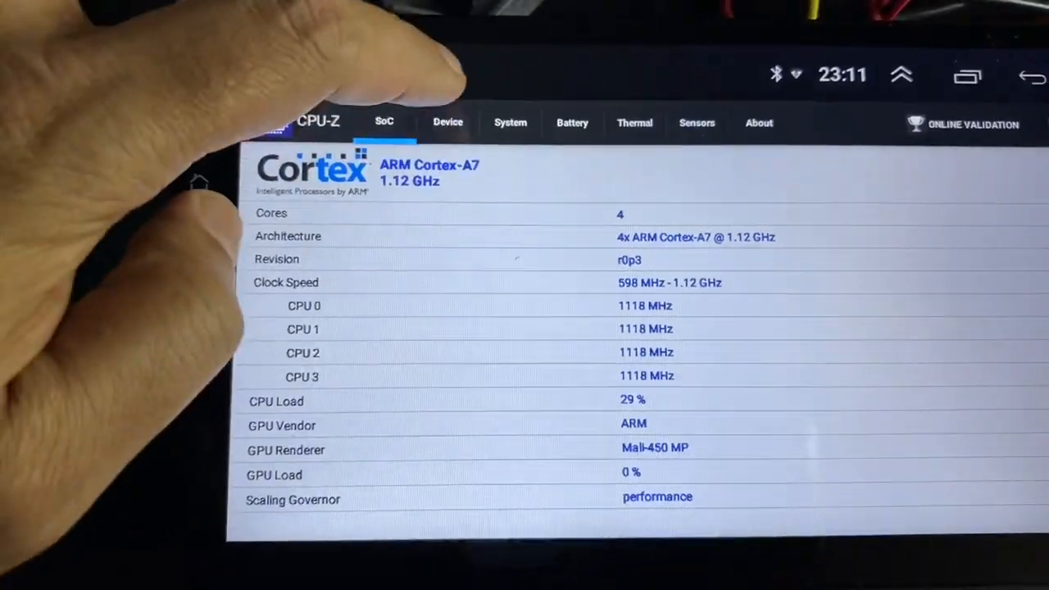
left_click(449, 122)
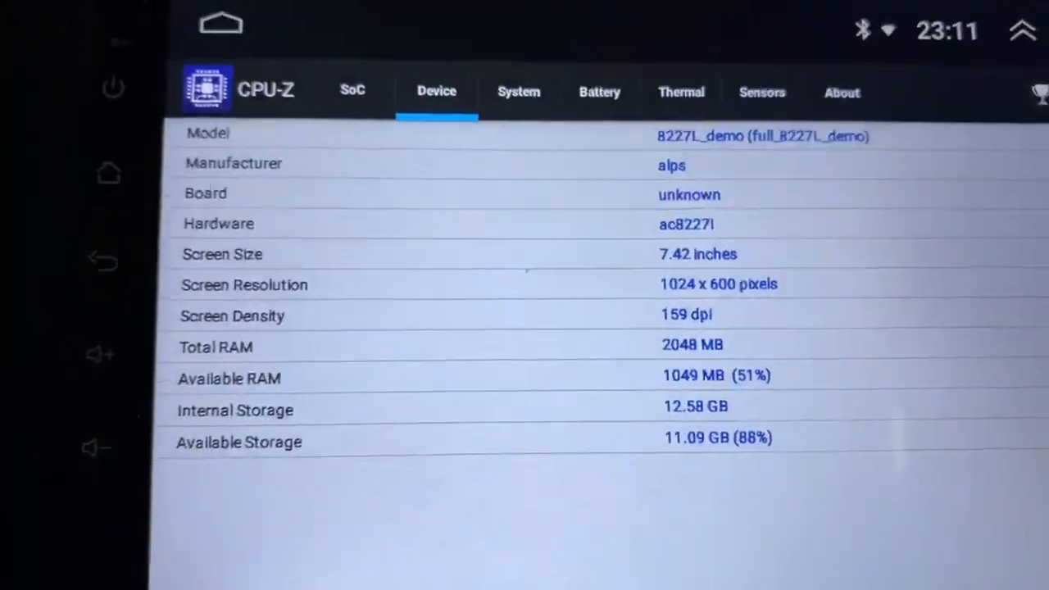
left_click(518, 91)
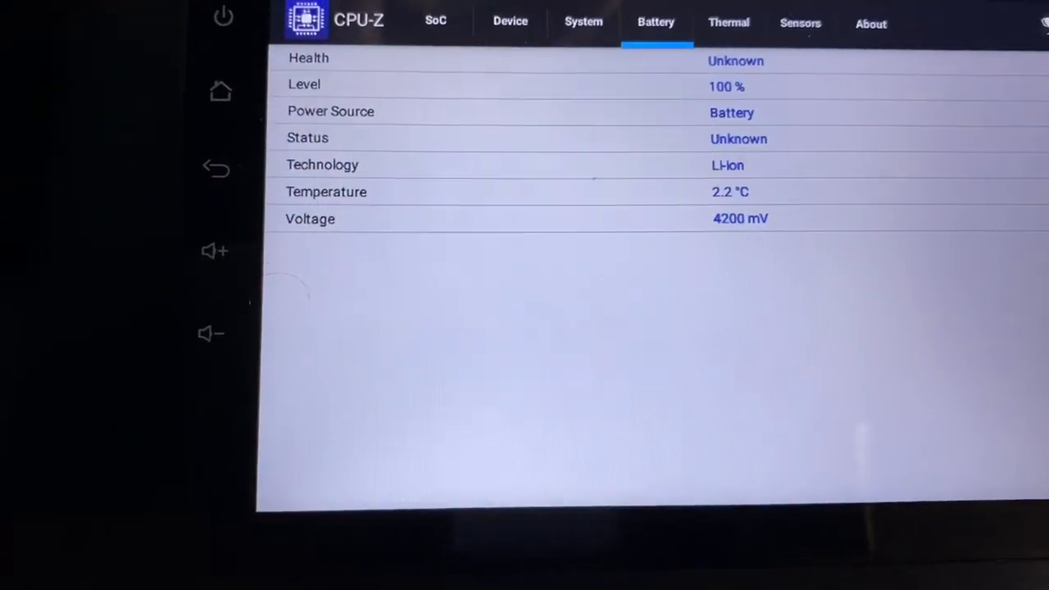
left_click(727, 23)
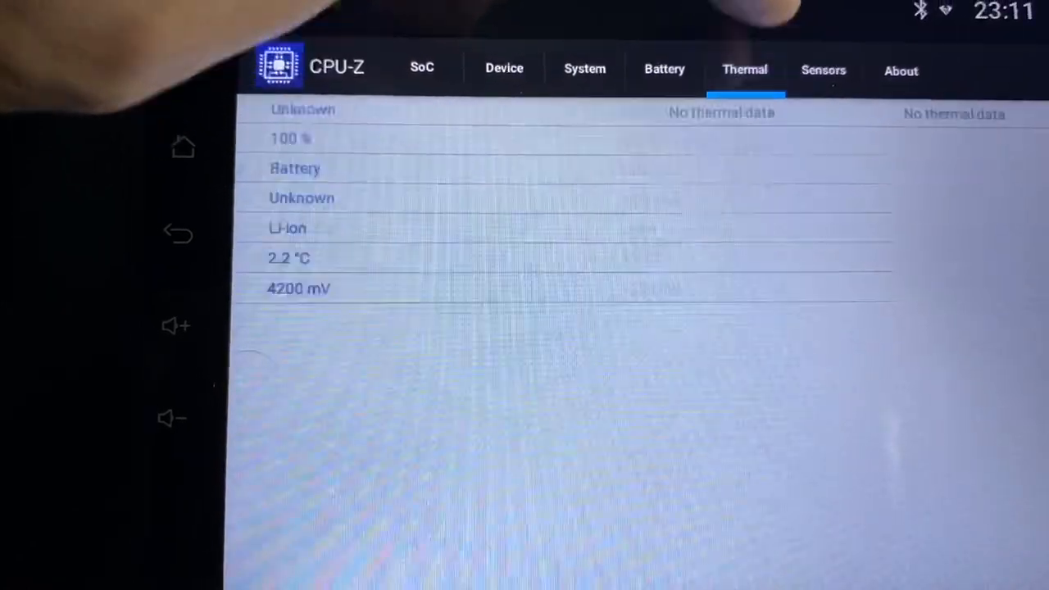
left_click(421, 67)
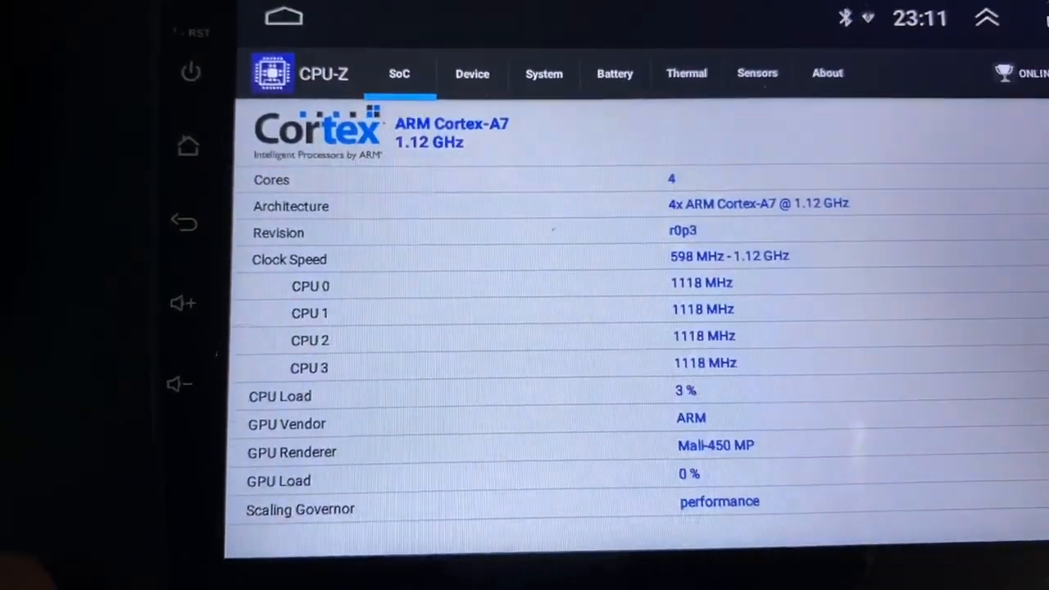